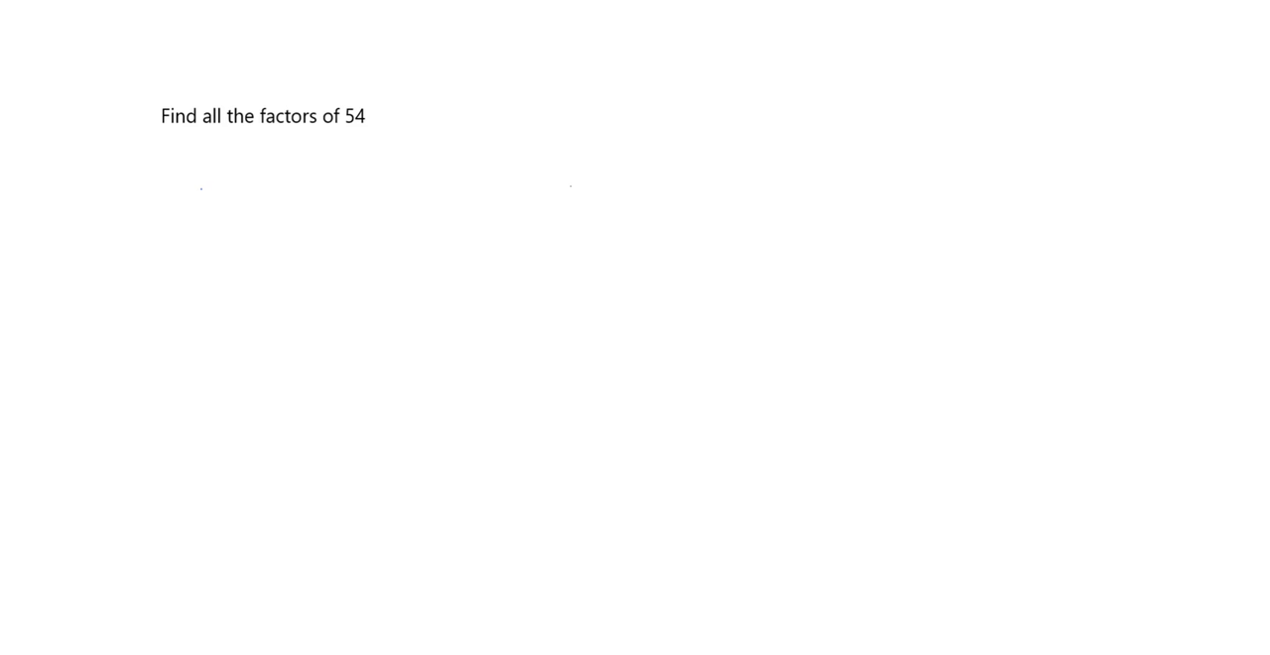
- Handwrite the factor pair 1 and 54, then begin the next pair 2 and 27 below it
left_click(200, 199)
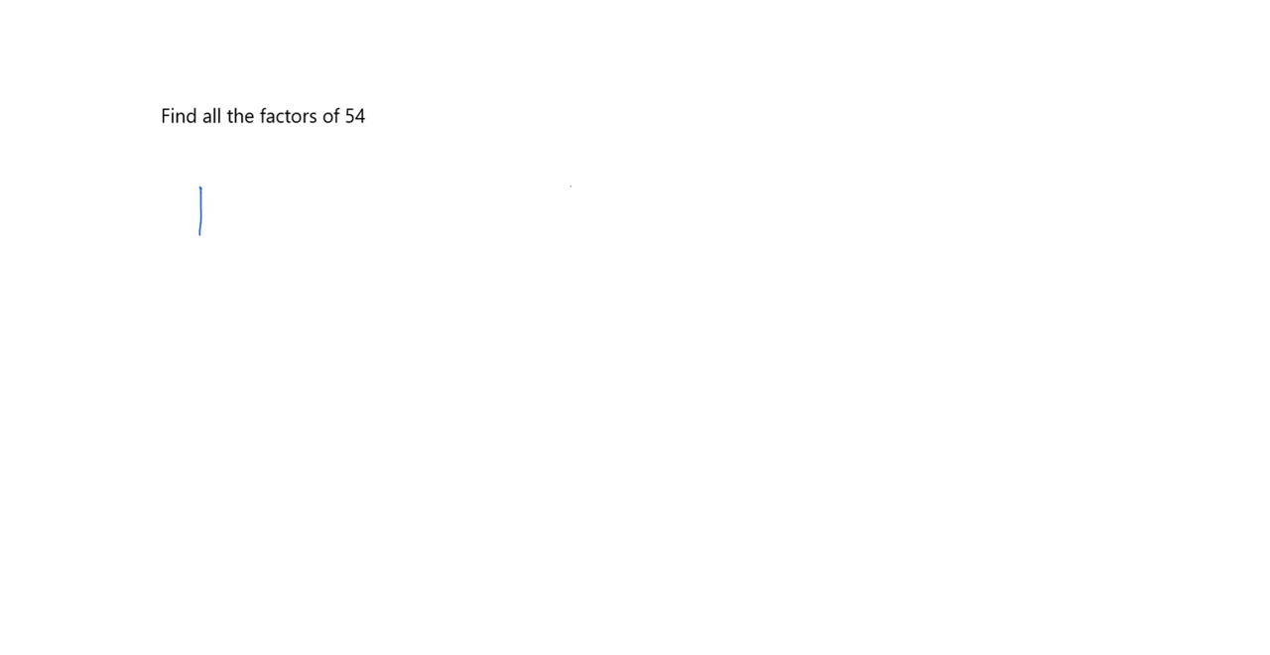
left_click_drag(327, 189, 355, 186)
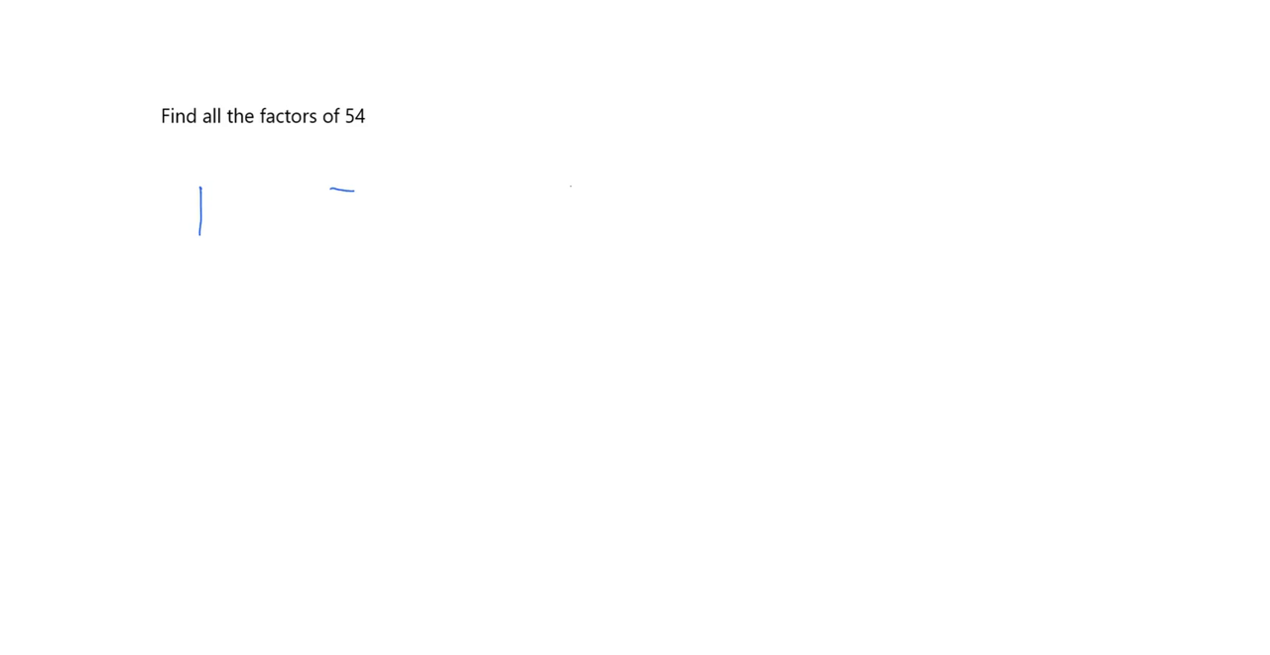
left_click_drag(323, 193, 372, 213)
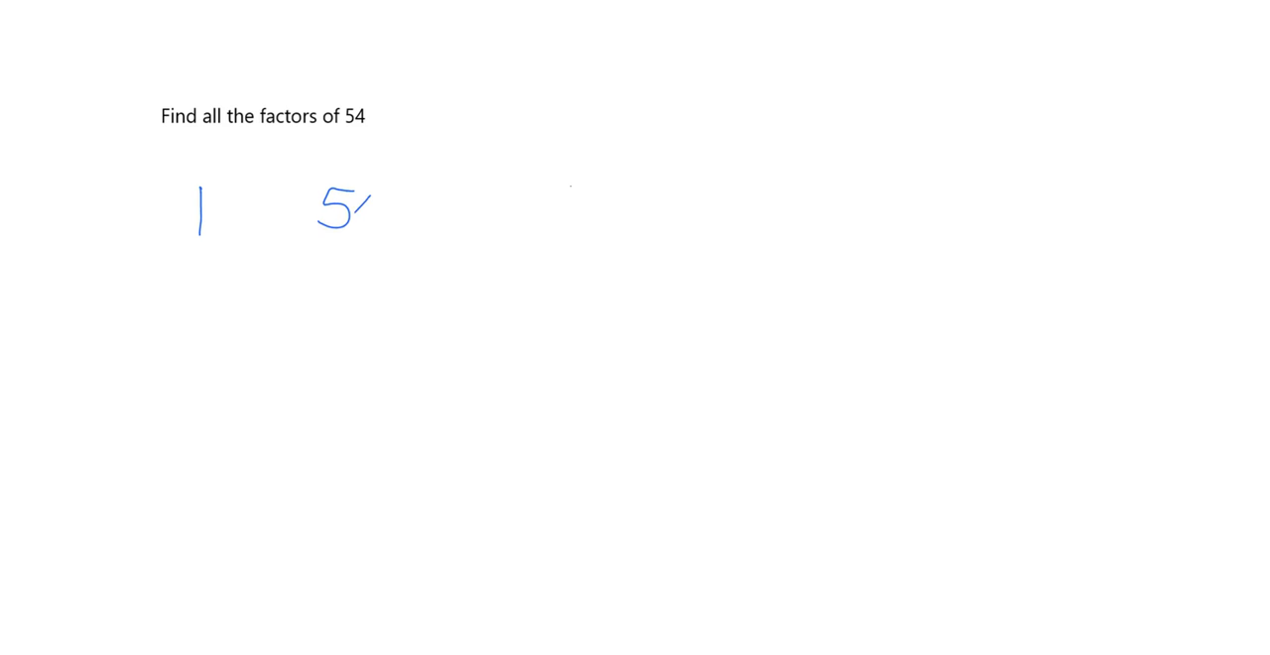
left_click_drag(367, 193, 382, 233)
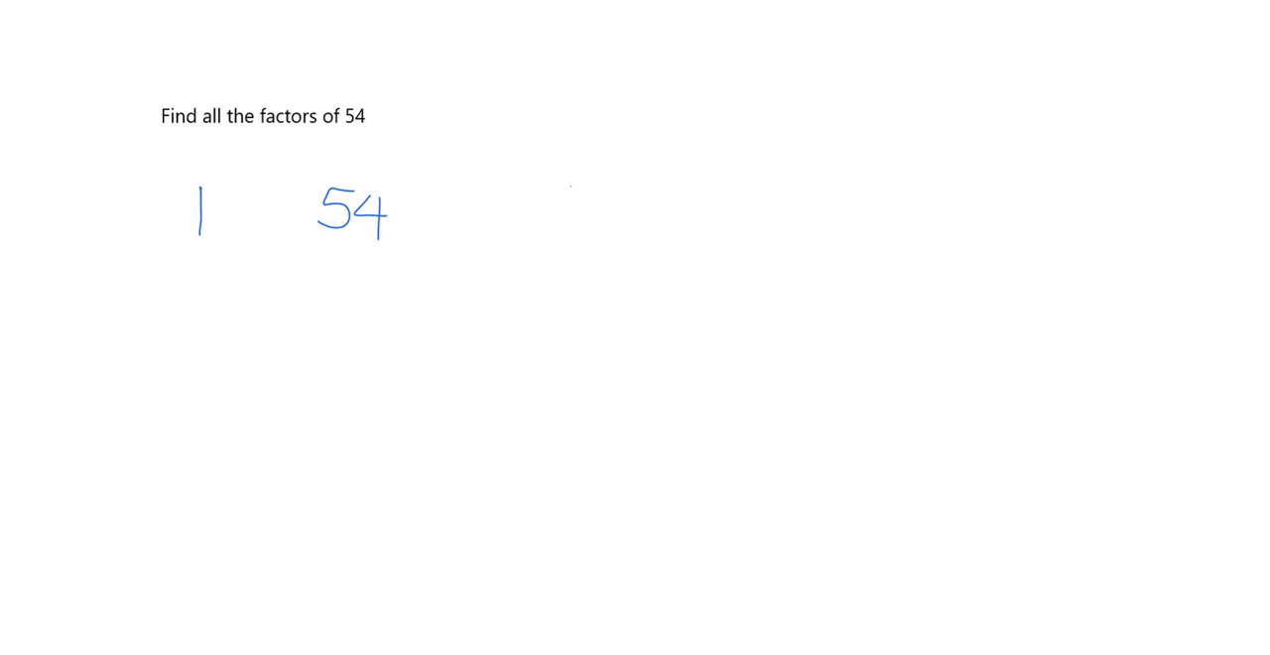
left_click_drag(198, 258, 213, 282)
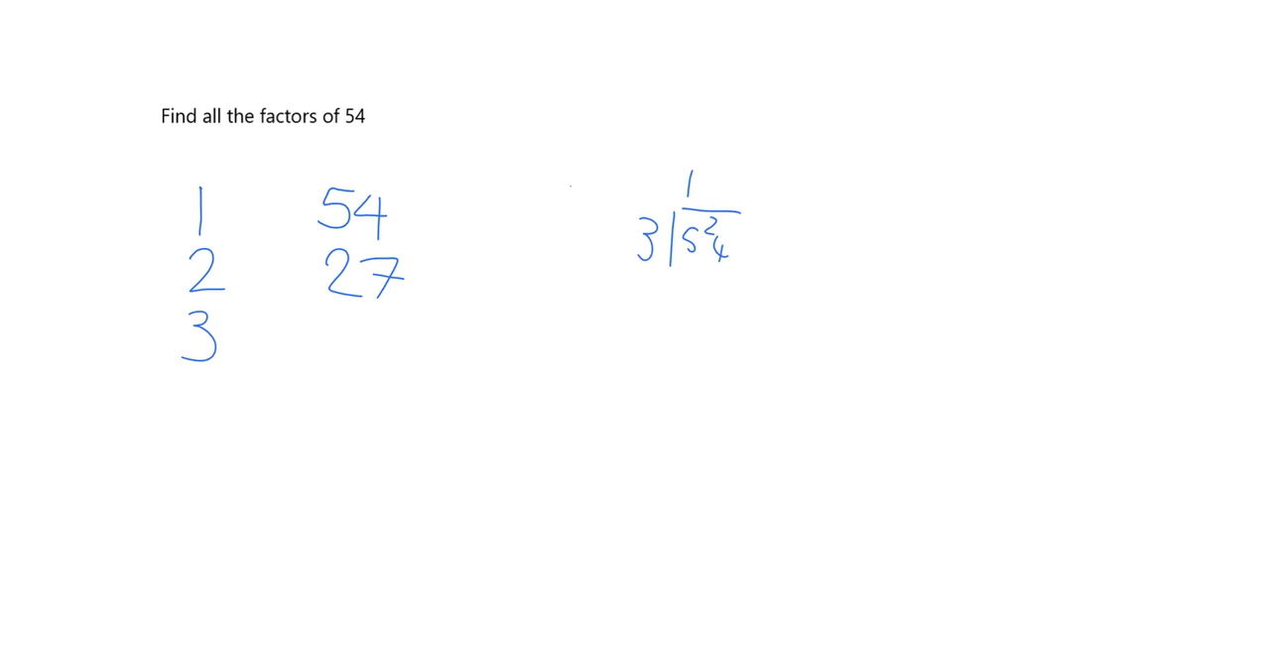
- Write 18 as the division result beside 3 and add the final pair 6 and 9
type("8")
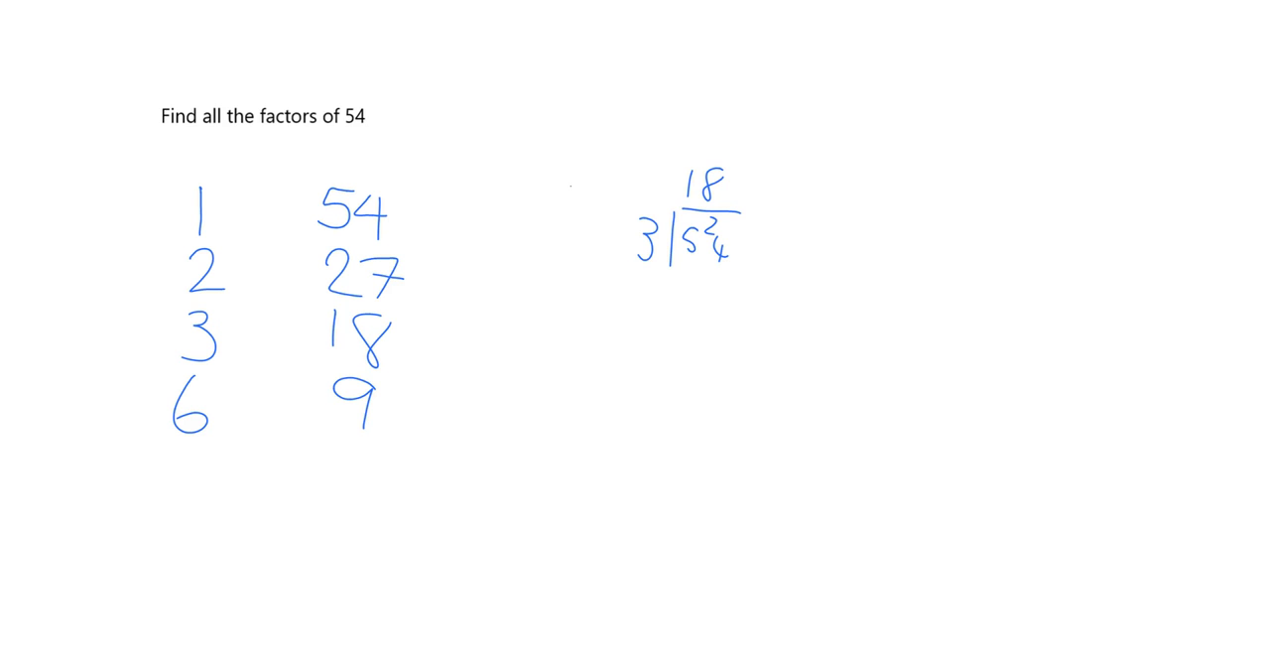
left_click_drag(341, 444, 382, 444)
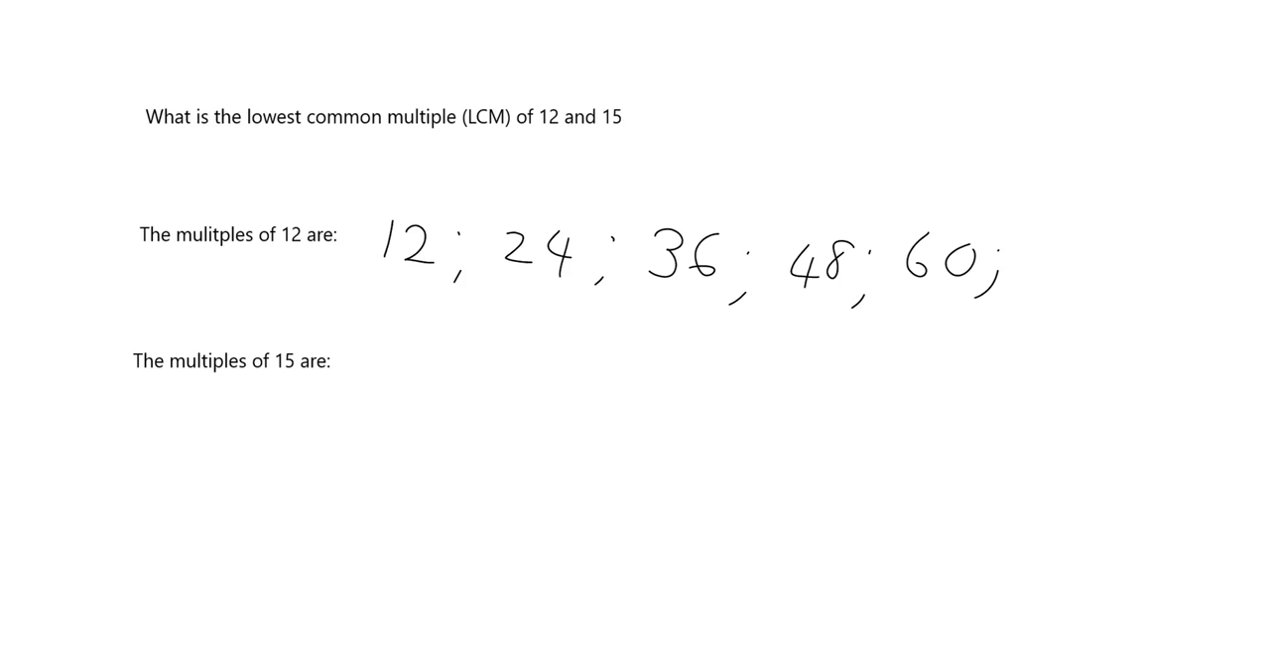
- Write the multiples of 12 — 12, 24, 36, 48, 60 — and continue toward 72
left_click_drag(1017, 234, 1047, 288)
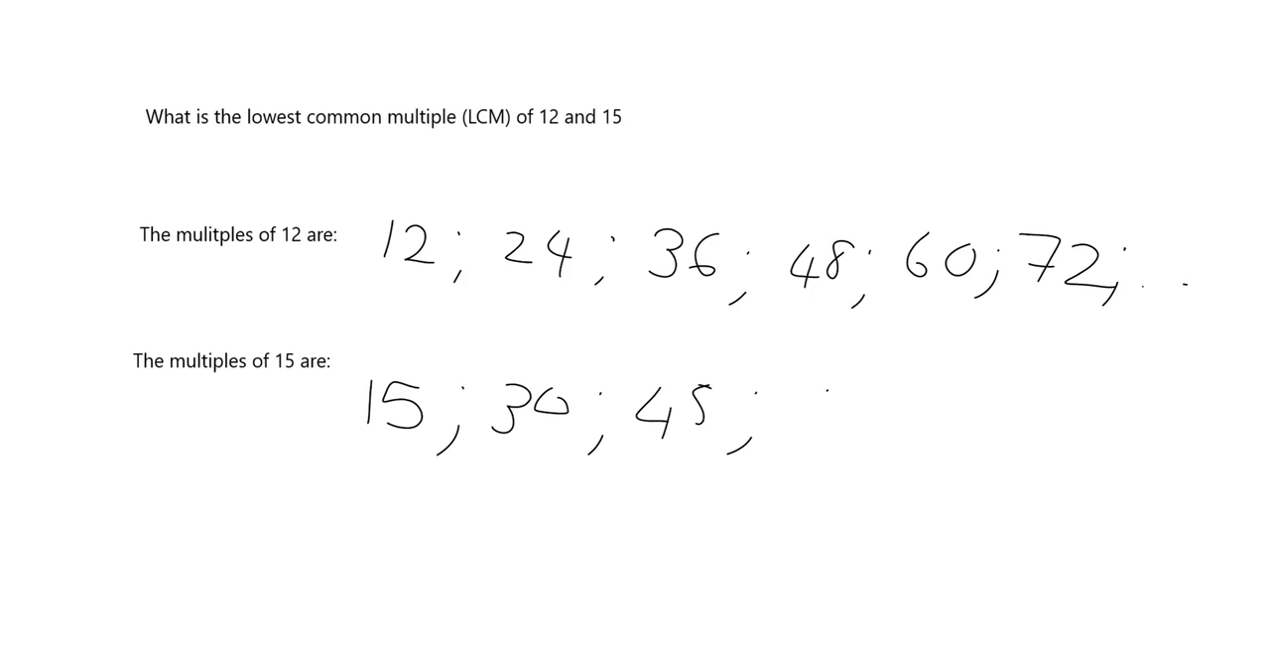
- Add 60 to the multiples of 15 and circle 60 in both lists in red
type("60")
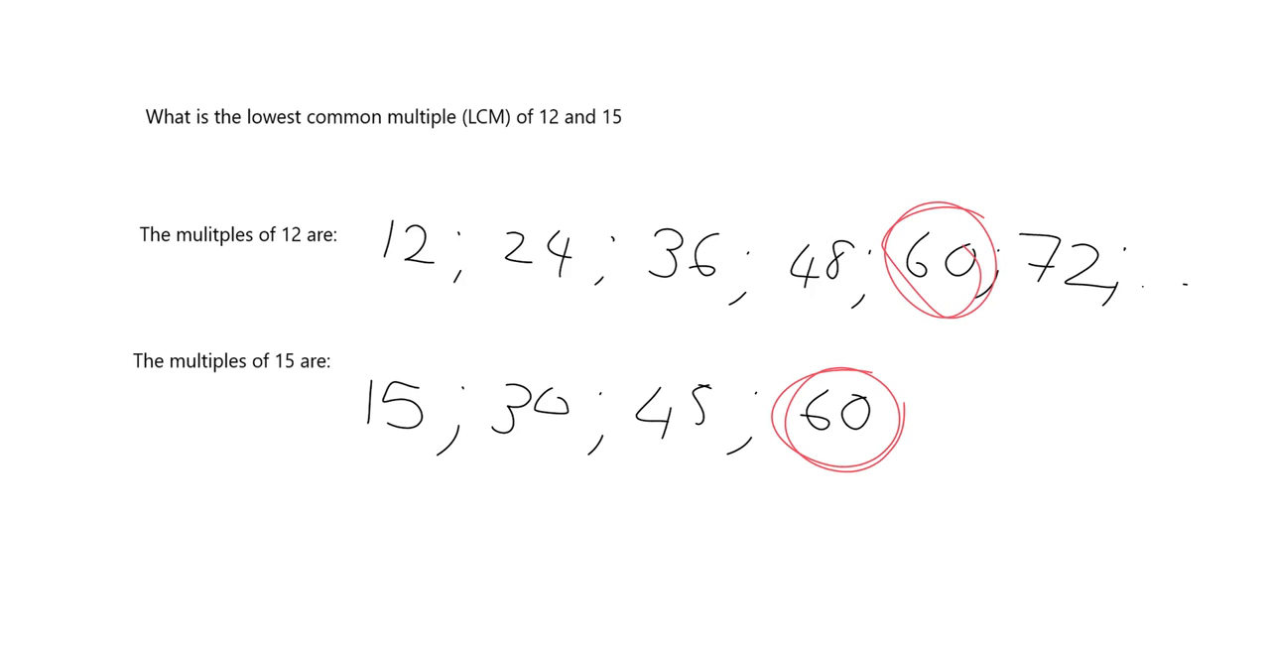
left_click_drag(377, 288, 824, 313)
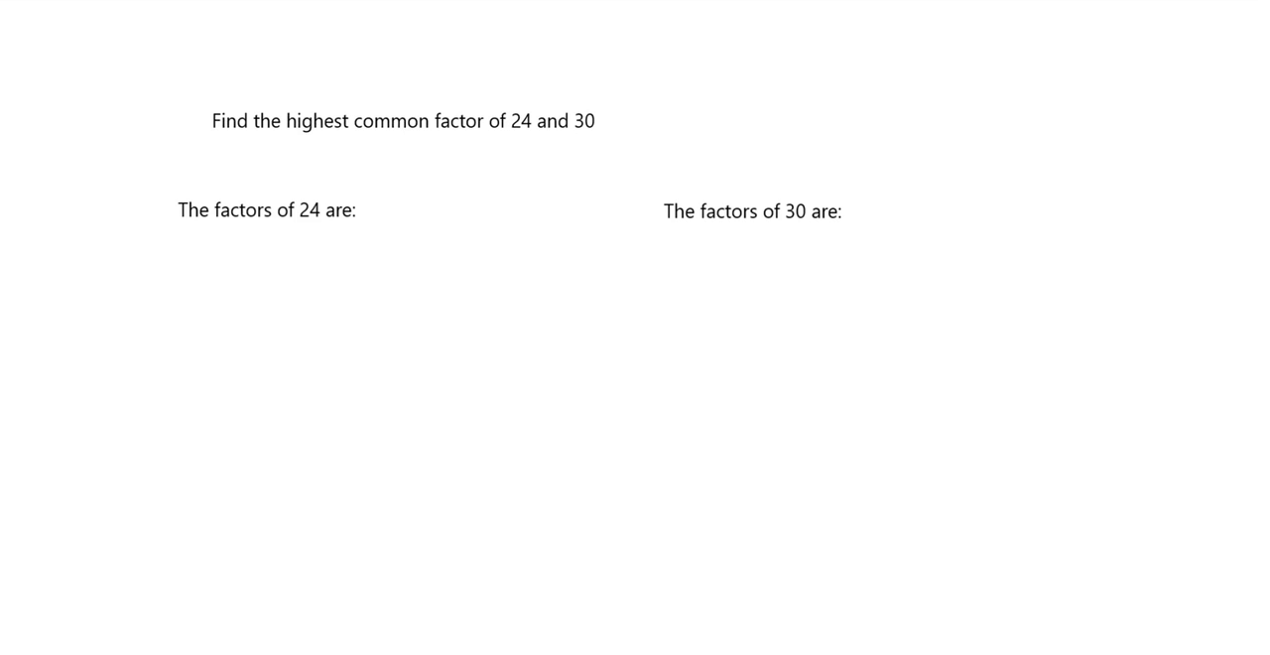
- Underline 'factor' and circle 'common' in red, then start the factor pairs of 24 with 1 and 24
left_click_drag(434, 146, 489, 139)
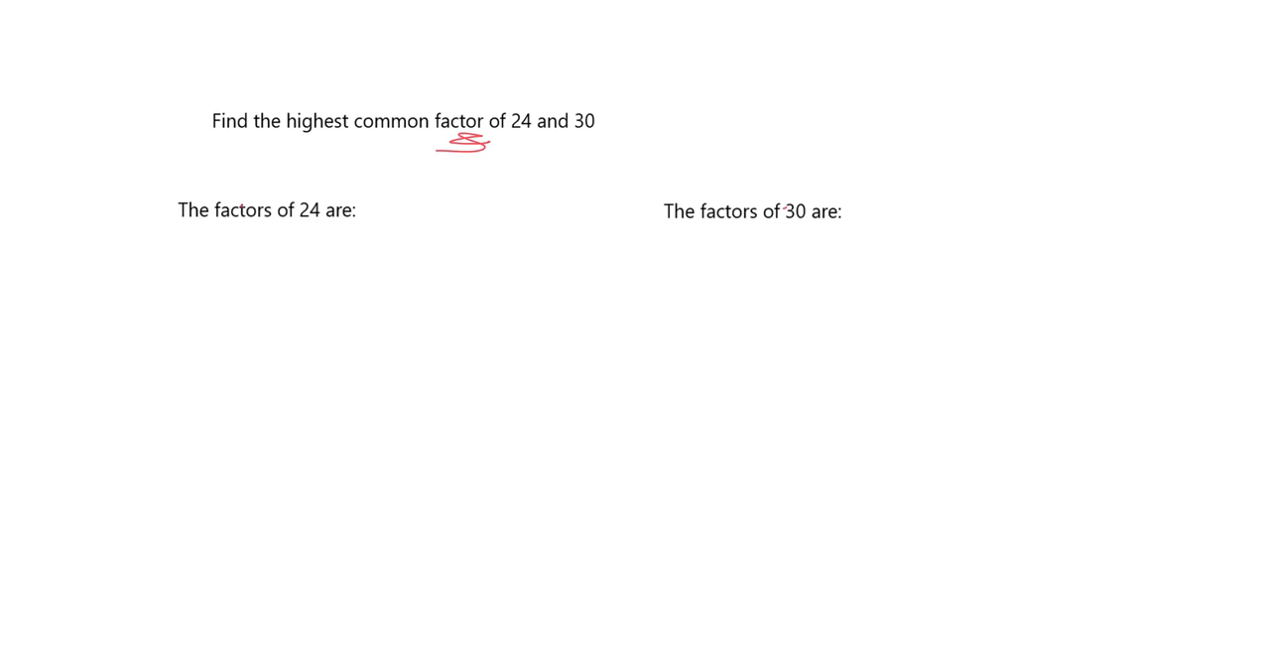
left_click_drag(429, 104, 426, 139)
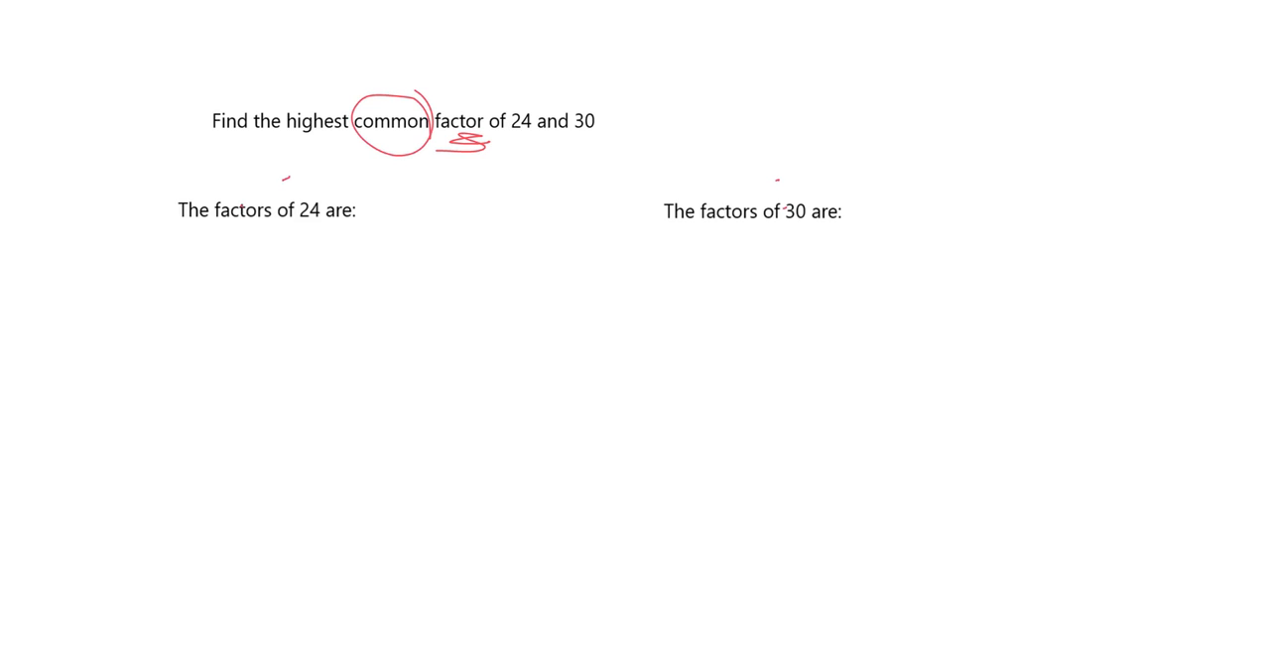
left_click_drag(297, 144, 346, 139)
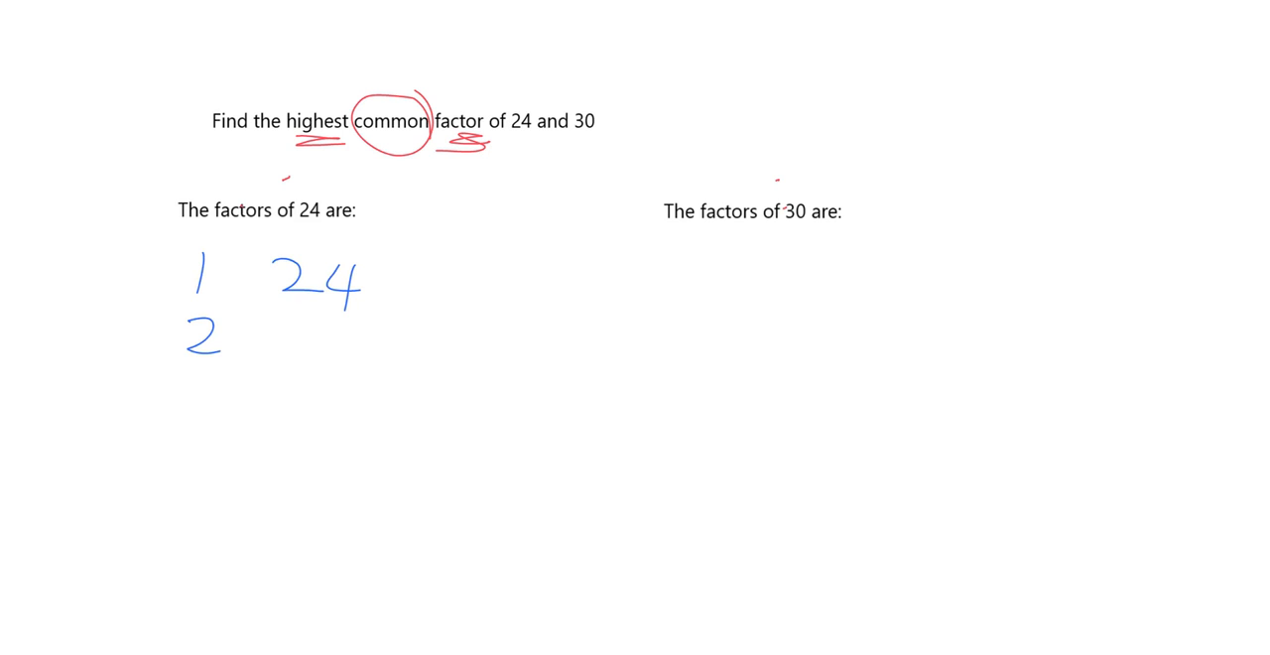
- Write factor pairs of 24 (2–12, 3–8, 4–6) and of 30 (1–30, 2–15, 3–10, 5–6), underlining 6
type("12")
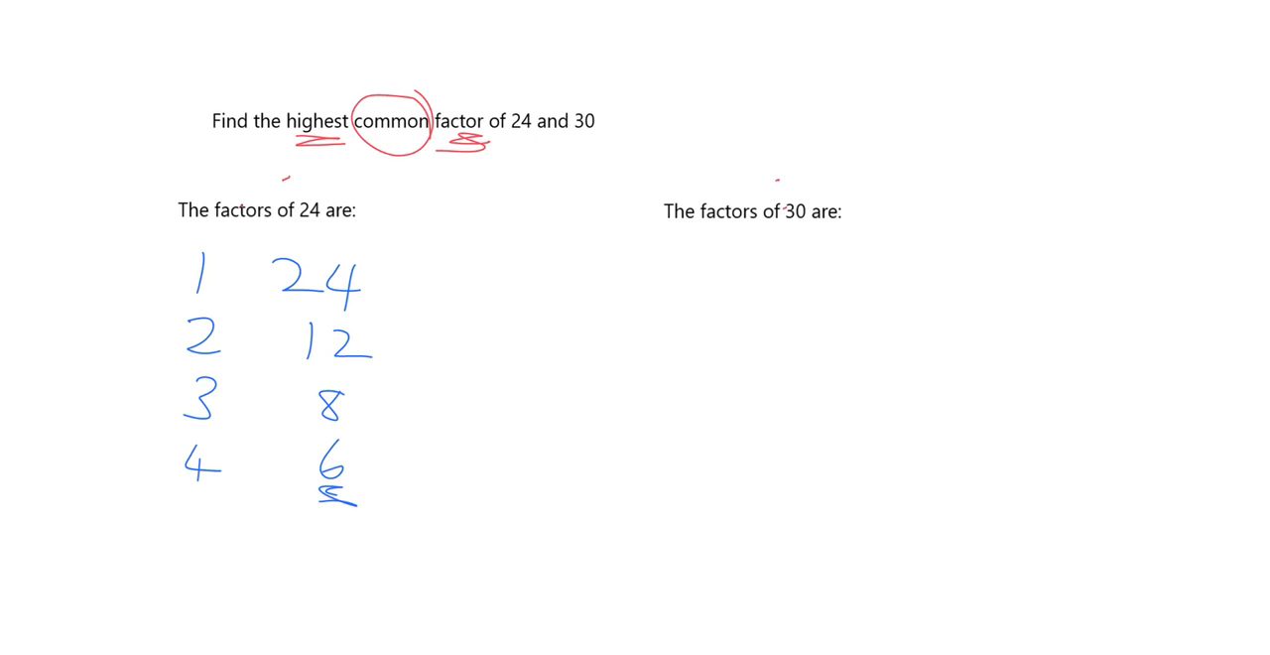
type("1 30")
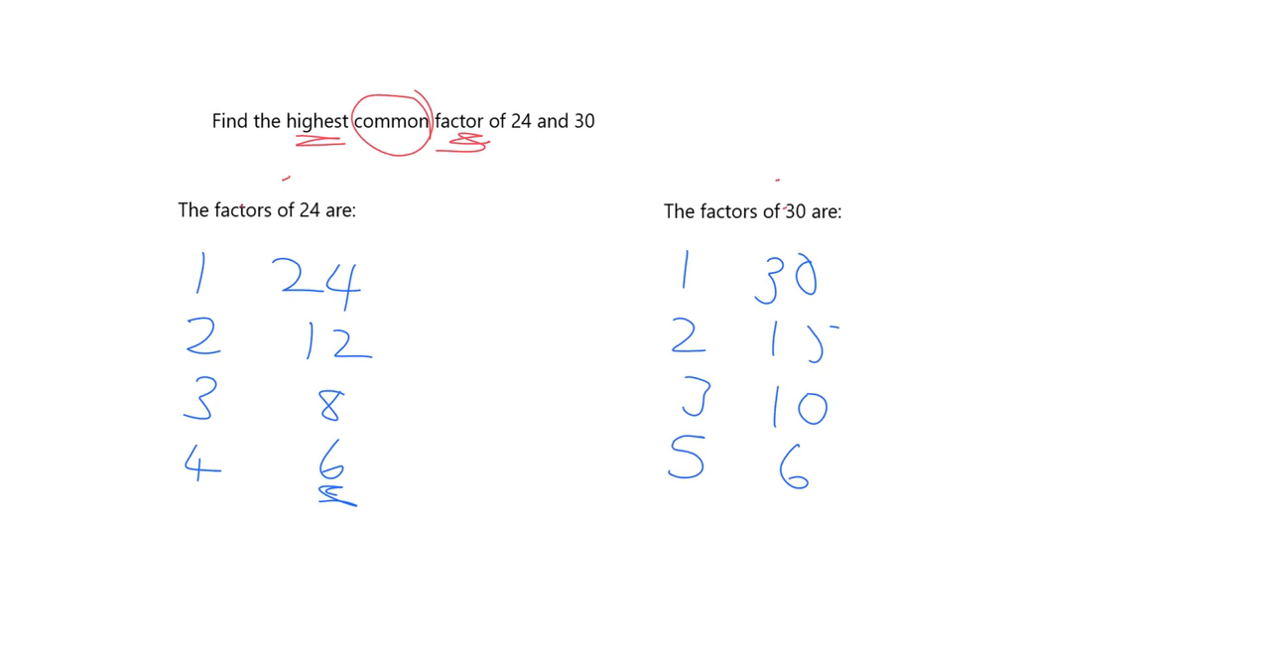
left_click_drag(764, 506, 808, 511)
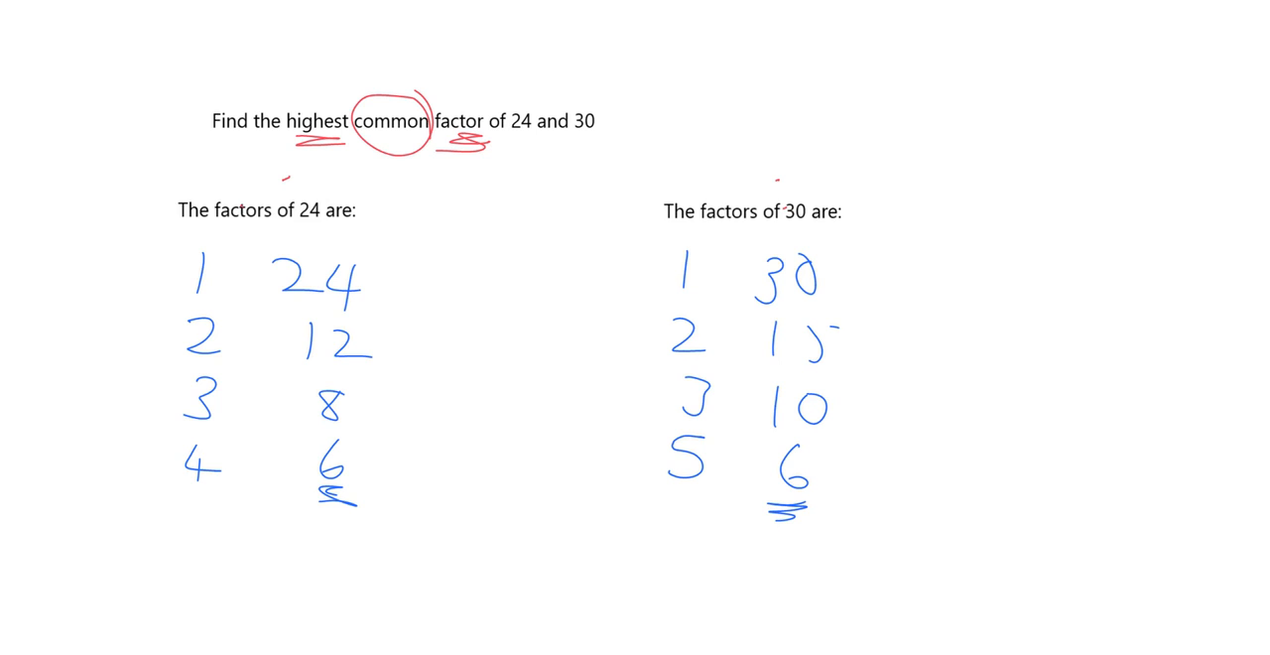